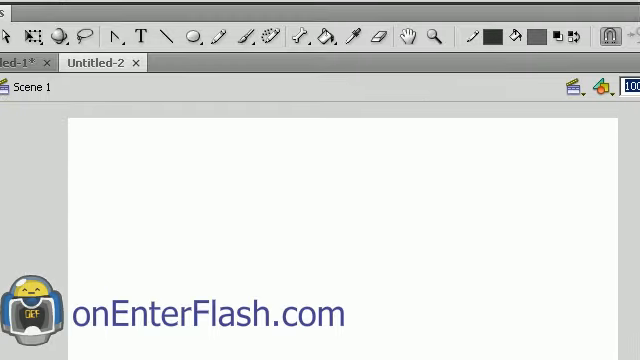
Open Convert to Symbol for the drawn circle shape from the Modify menu
{"action": "left_click", "coordinate": [198, 47]}
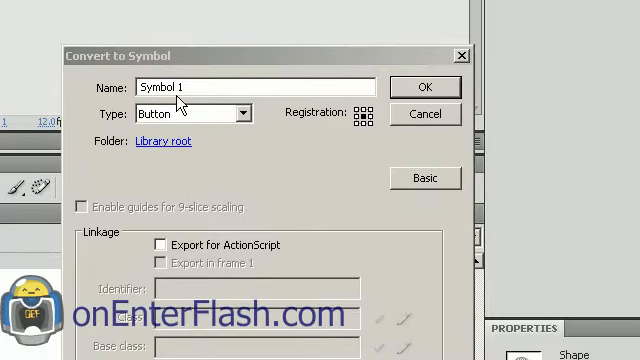
Convert the shape to a Graphic symbol named 'hand'
{"action": "left_click", "coordinate": [241, 112]}
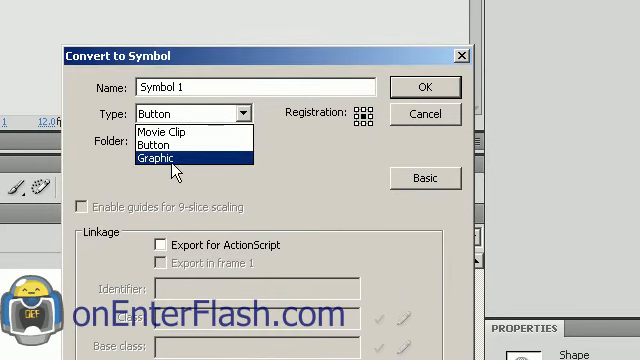
{"action": "left_click", "coordinate": [165, 160]}
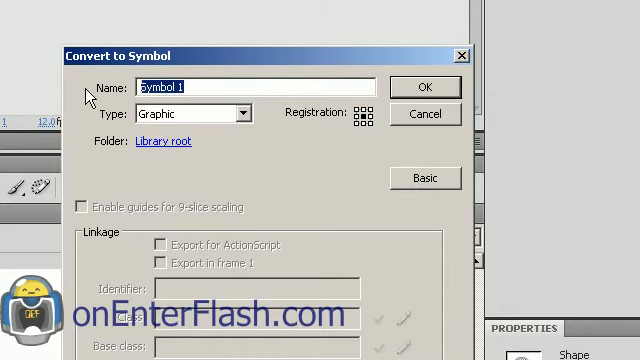
{"action": "type", "text": "hanf"}
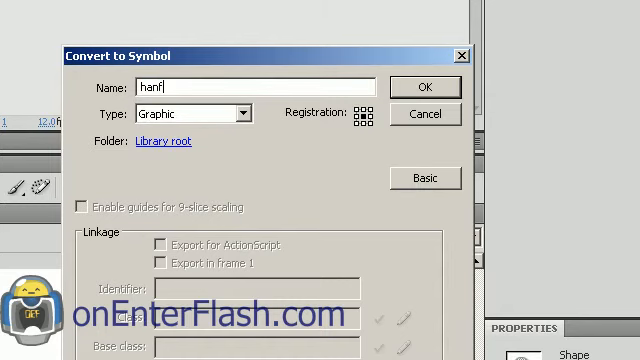
{"action": "type", "text": "hand"}
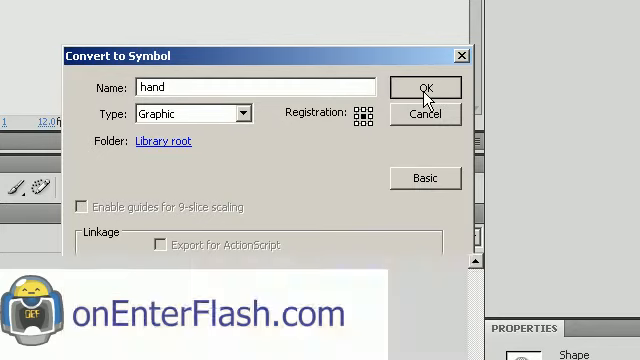
{"action": "left_click", "coordinate": [420, 88]}
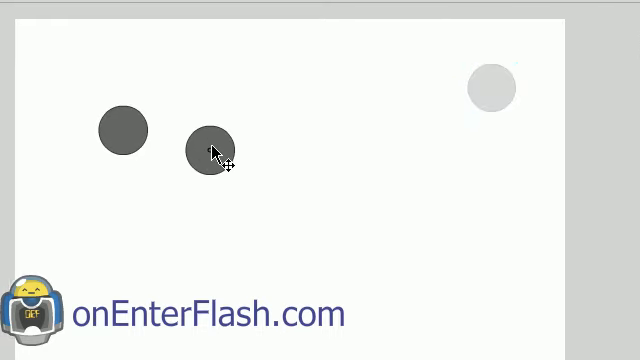
Alt-drag the hand instance to place a circle copy beside the first
{"action": "left_click_drag", "start_coordinate": [210, 150], "coordinate": [175, 130]}
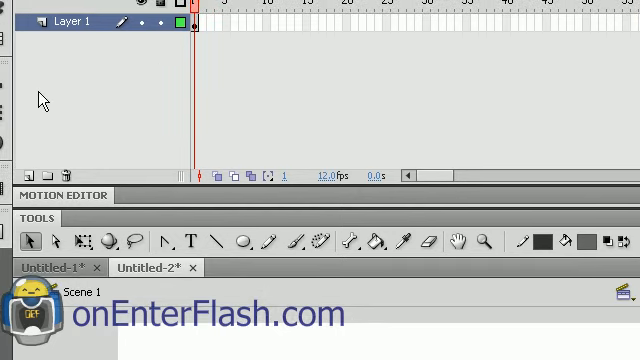
{"action": "mouse_move", "coordinate": [53, 102]}
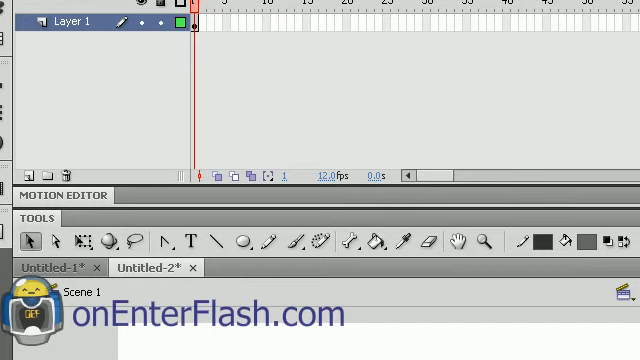
{"action": "mouse_move", "coordinate": [125, 38]}
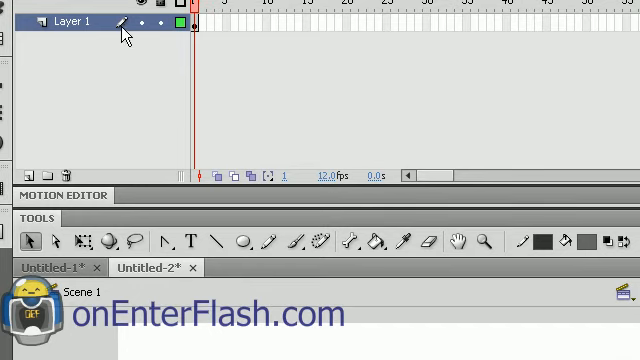
{"action": "mouse_move", "coordinate": [72, 32]}
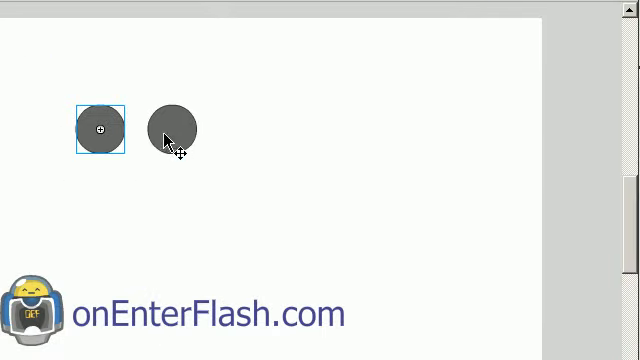
Alt-drag copies for the head above, two lower legs, and a centre circle
{"action": "left_click", "coordinate": [172, 130]}
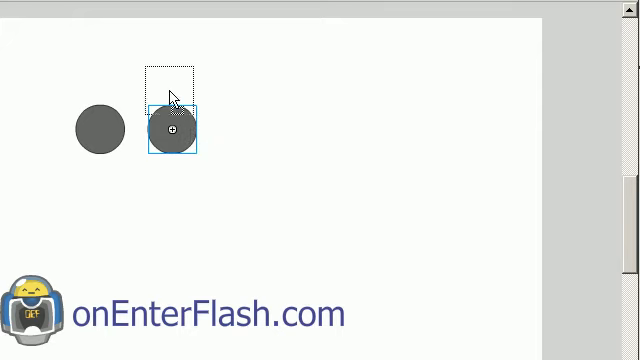
{"action": "left_click_drag", "start_coordinate": [172, 128], "coordinate": [135, 90]}
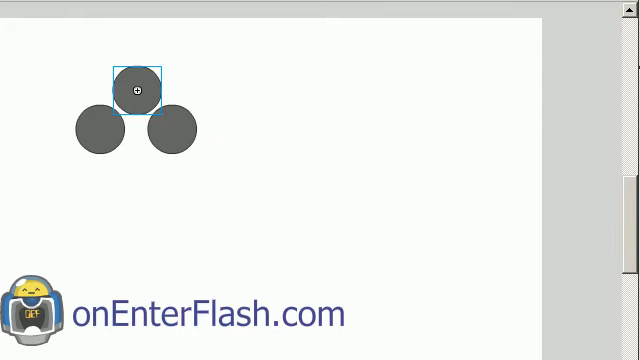
{"action": "left_click_drag", "start_coordinate": [133, 89], "coordinate": [113, 197]}
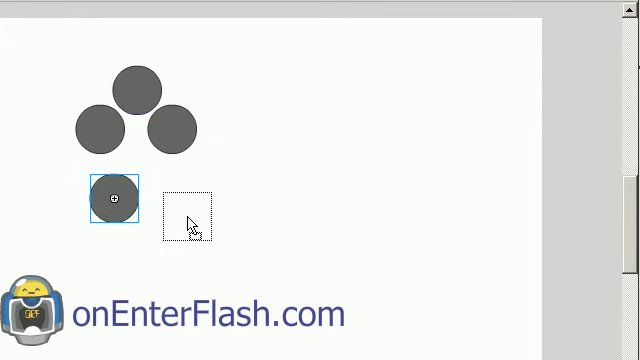
{"action": "left_click_drag", "start_coordinate": [115, 195], "coordinate": [183, 195]}
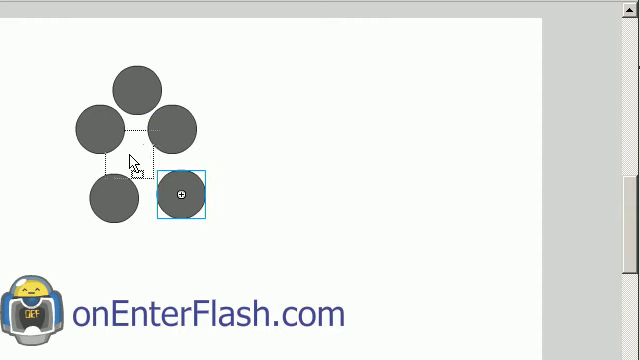
{"action": "left_click_drag", "start_coordinate": [183, 193], "coordinate": [140, 153]}
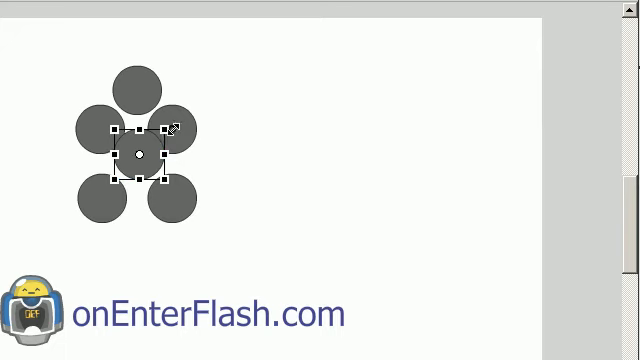
Enlarge the centre circle into the shell and shrink the head closer to it
{"action": "left_click_drag", "start_coordinate": [166, 130], "coordinate": [200, 92]}
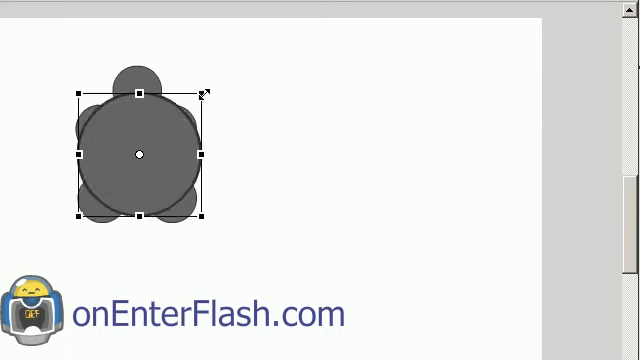
{"action": "left_click_drag", "start_coordinate": [205, 92], "coordinate": [186, 116]}
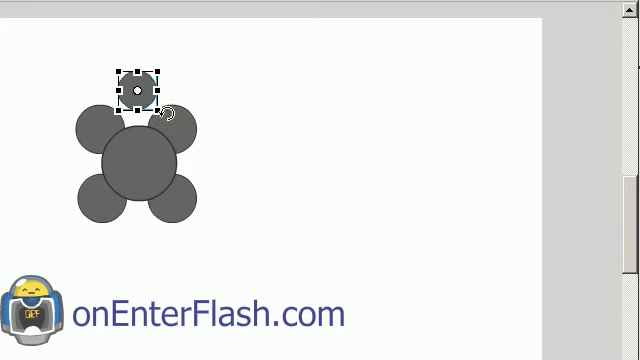
{"action": "left_click_drag", "start_coordinate": [135, 88], "coordinate": [173, 128]}
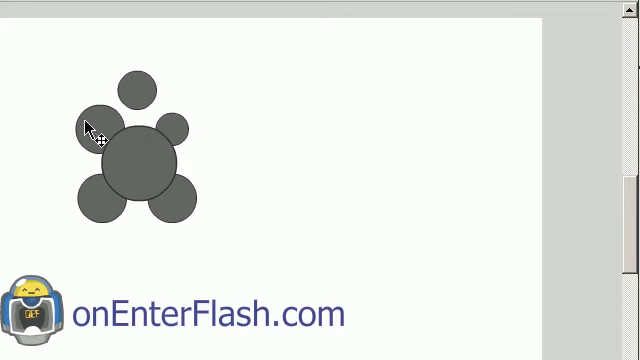
{"action": "left_click", "coordinate": [100, 133]}
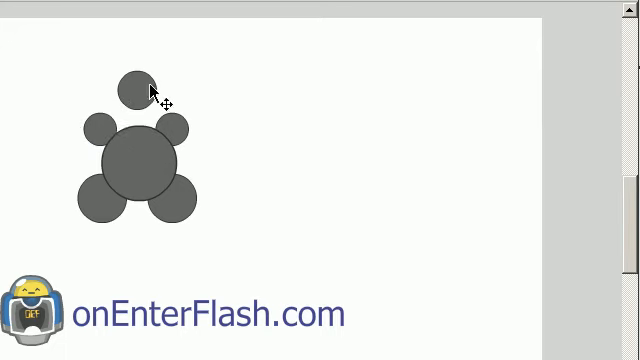
{"action": "left_click_drag", "start_coordinate": [137, 87], "coordinate": [133, 112]}
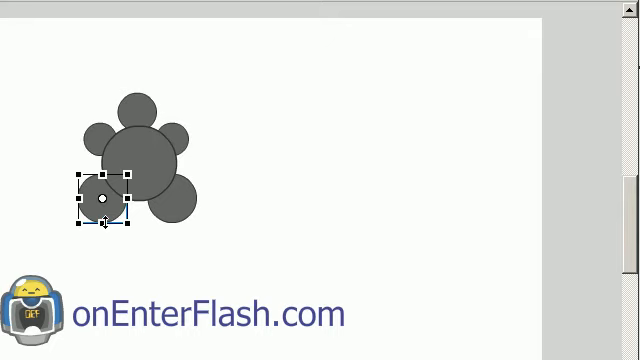
Resize the lower left and lower right leg circles
{"action": "left_click_drag", "start_coordinate": [100, 198], "coordinate": [177, 197]}
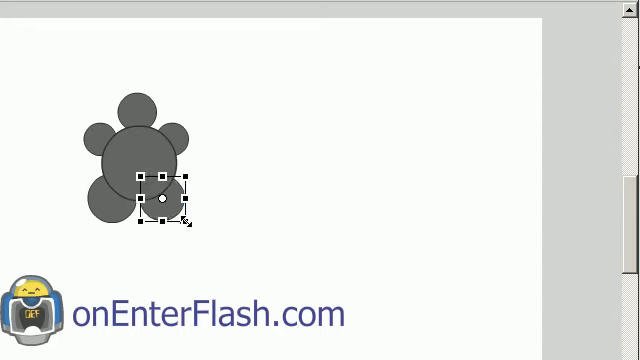
{"action": "left_click_drag", "start_coordinate": [162, 197], "coordinate": [113, 197]}
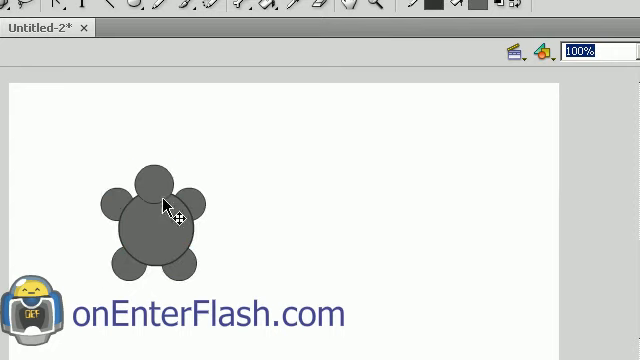
Reposition two flippers, including the back right one, for the next pose
{"action": "left_click", "coordinate": [158, 186]}
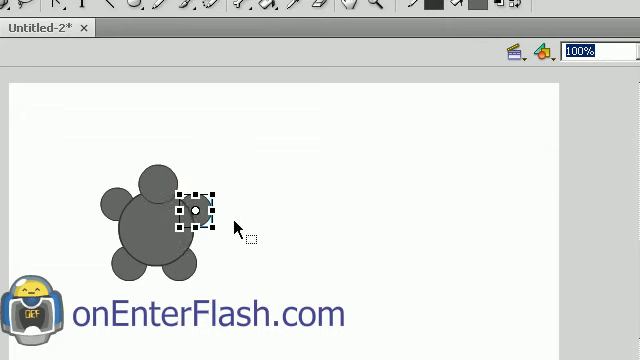
{"action": "left_click_drag", "start_coordinate": [190, 210], "coordinate": [118, 198]}
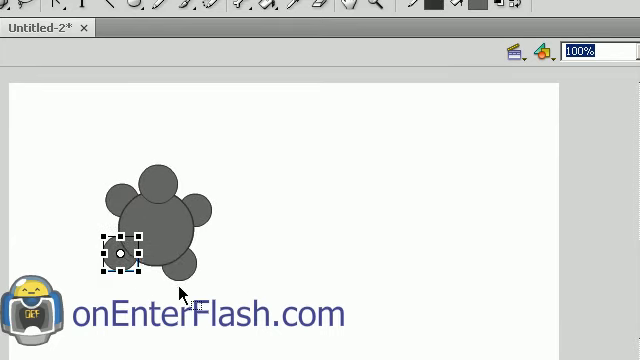
{"action": "left_click_drag", "start_coordinate": [118, 252], "coordinate": [178, 262]}
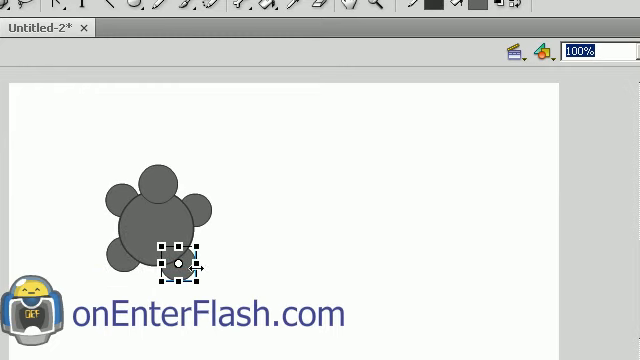
{"action": "left_click", "coordinate": [120, 108]}
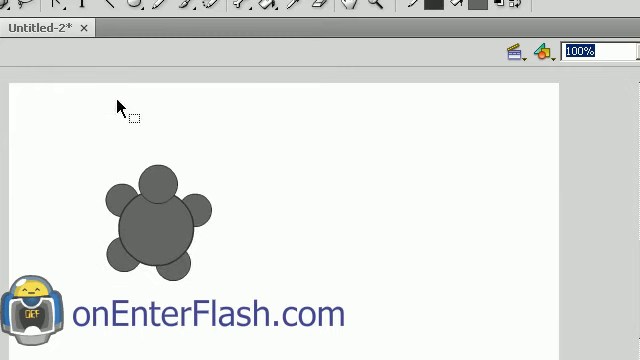
{"action": "mouse_move", "coordinate": [177, 208]}
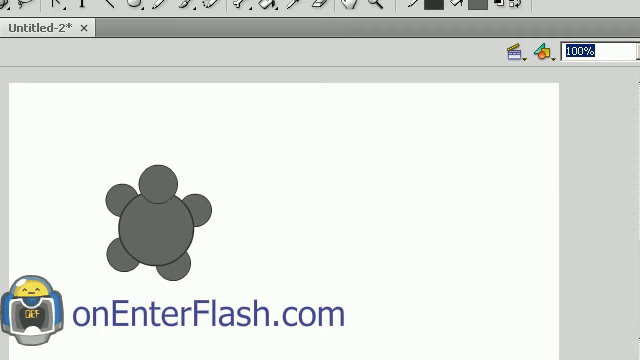
Move the right front and front left flippers to new spots
{"action": "left_click", "coordinate": [155, 225]}
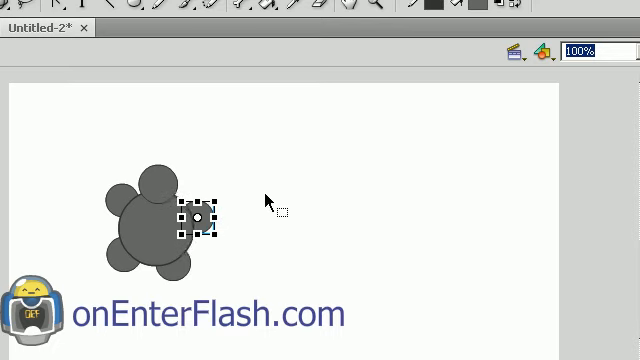
{"action": "left_click_drag", "start_coordinate": [197, 218], "coordinate": [123, 188]}
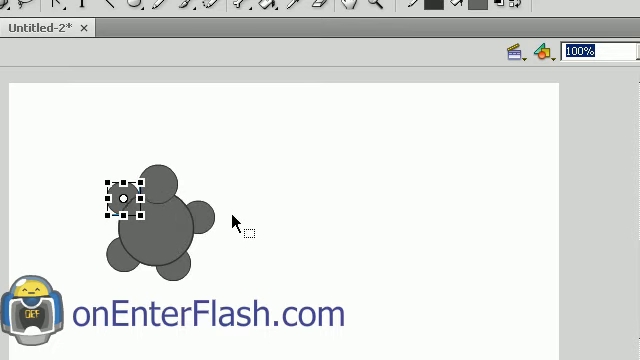
{"action": "left_click_drag", "start_coordinate": [121, 197], "coordinate": [157, 183]}
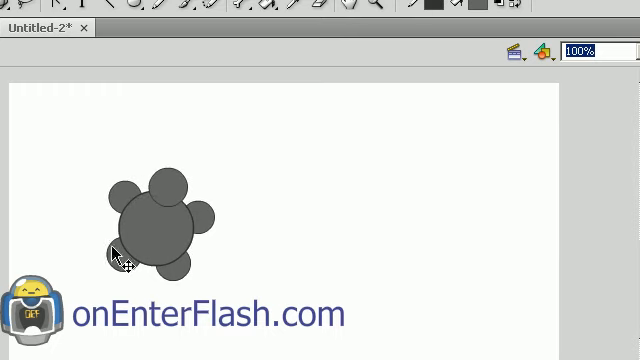
{"action": "left_click", "coordinate": [117, 252]}
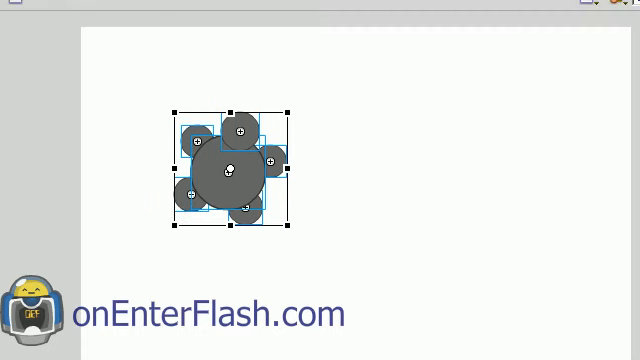
{"action": "mouse_move", "coordinate": [22, 47]}
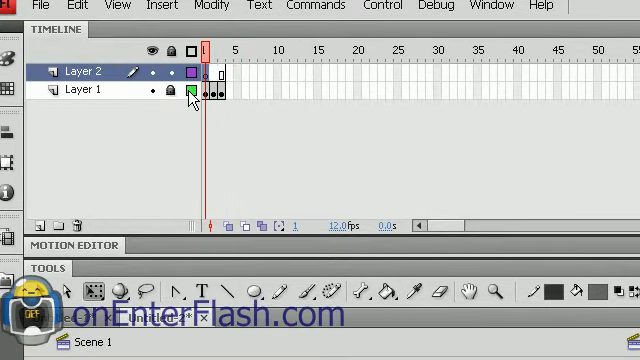
{"action": "mouse_move", "coordinate": [20, 10]}
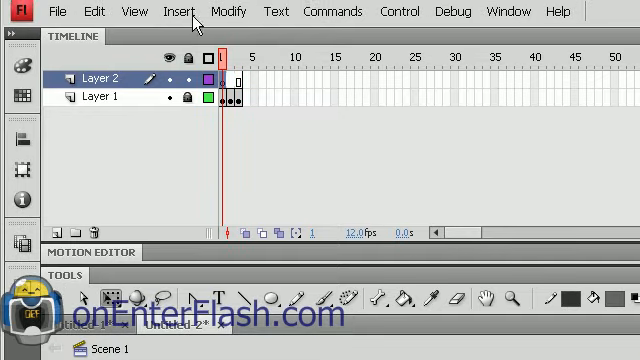
Insert a new Movie Clip symbol, keeping the default name Symbol 1
{"action": "left_click", "coordinate": [170, 11]}
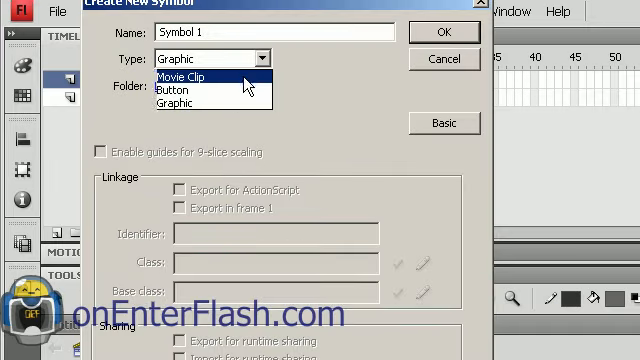
{"action": "left_click", "coordinate": [175, 75]}
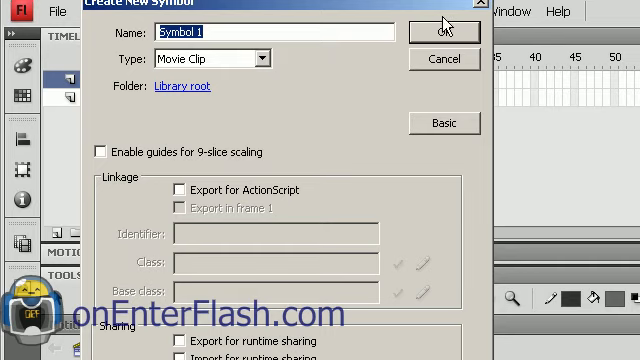
{"action": "left_click", "coordinate": [444, 30]}
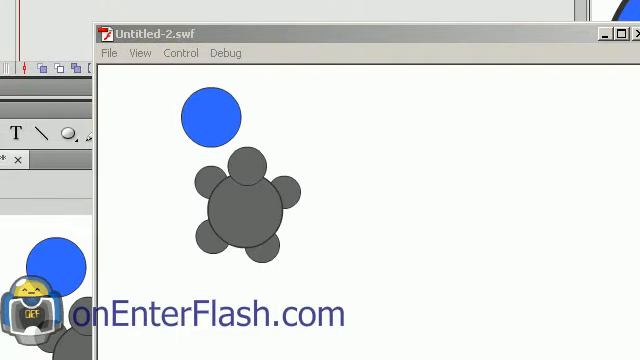
{"action": "mouse_move", "coordinate": [293, 168]}
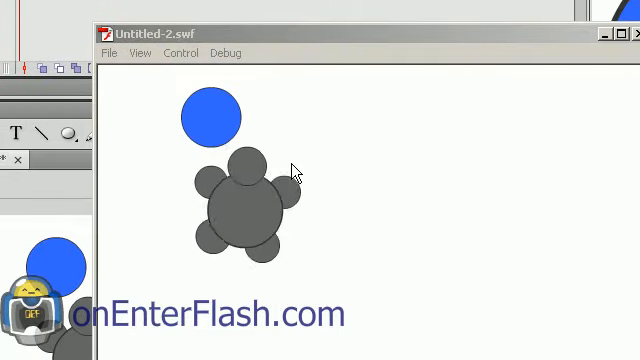
{"action": "mouse_move", "coordinate": [248, 215]}
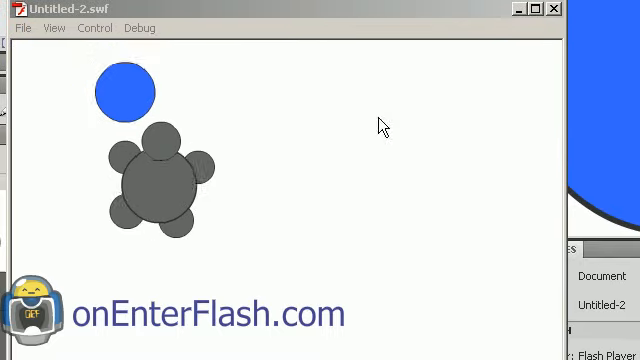
{"action": "mouse_move", "coordinate": [153, 169]}
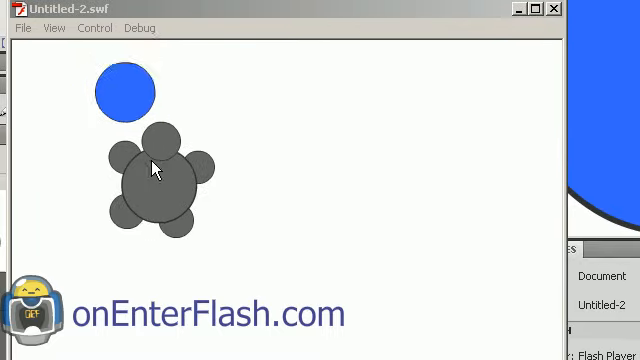
{"action": "mouse_move", "coordinate": [160, 213]}
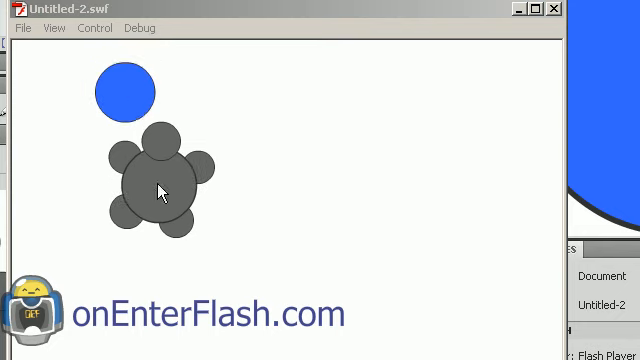
{"action": "mouse_move", "coordinate": [134, 97]}
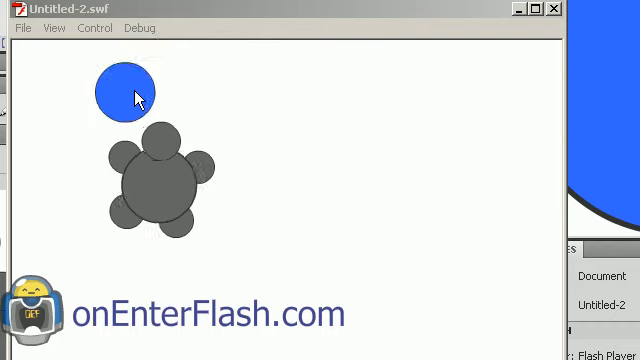
{"action": "mouse_move", "coordinate": [606, 24]}
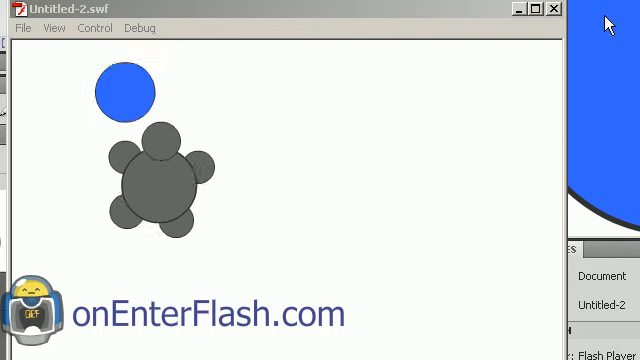